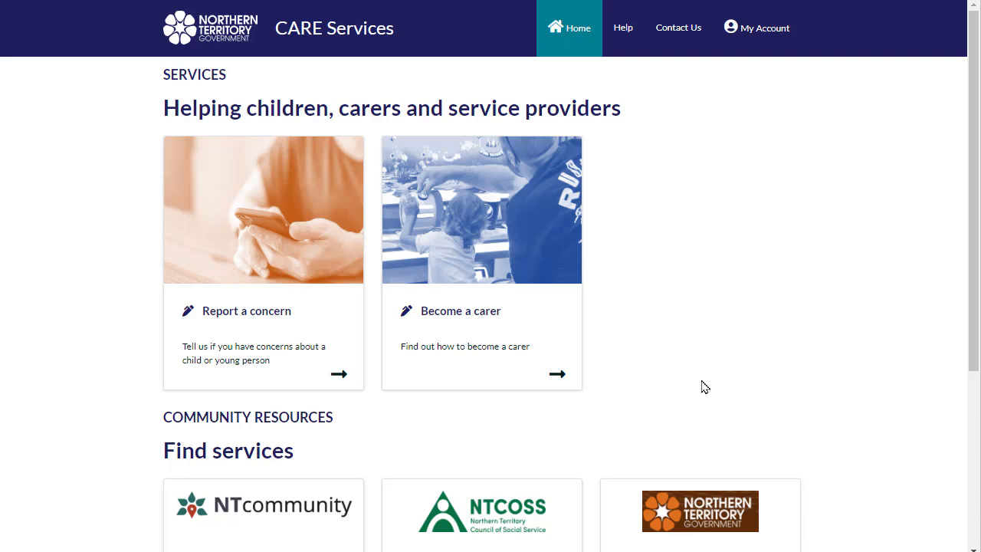
mouse_move(756, 28)
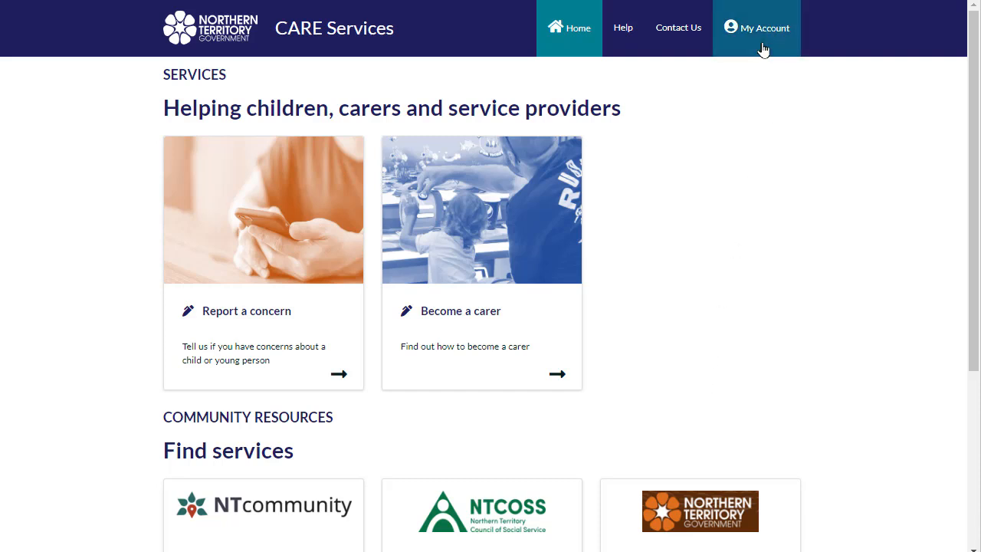
click(756, 28)
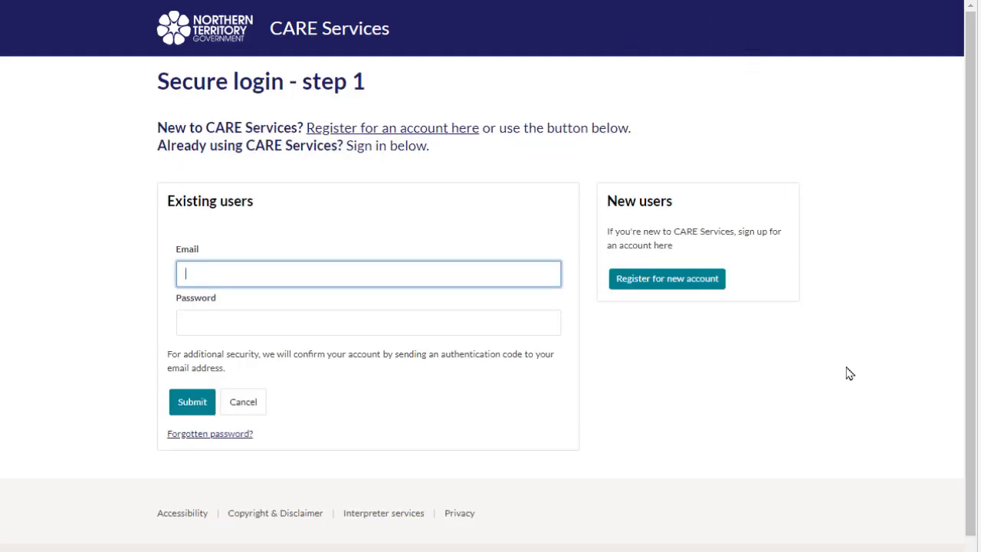
text(use)
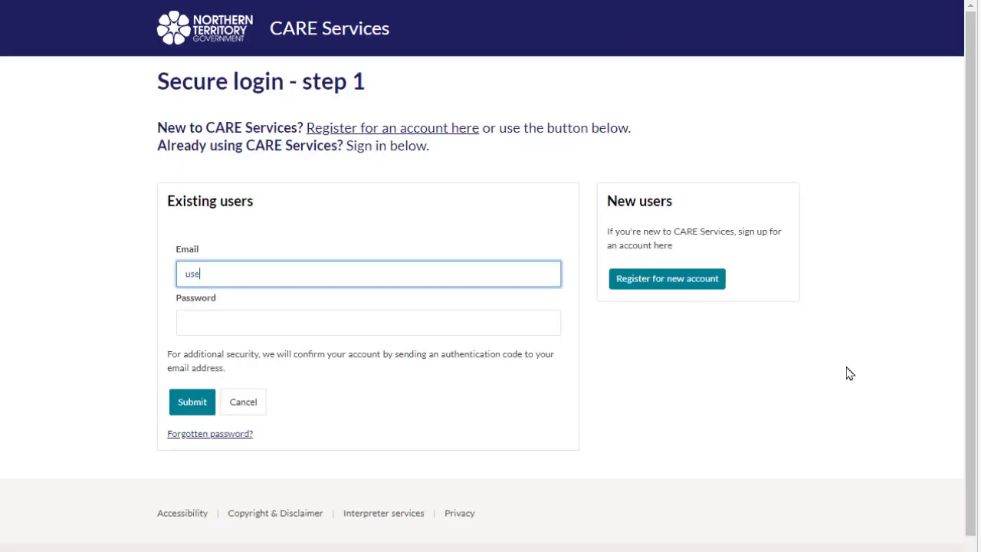
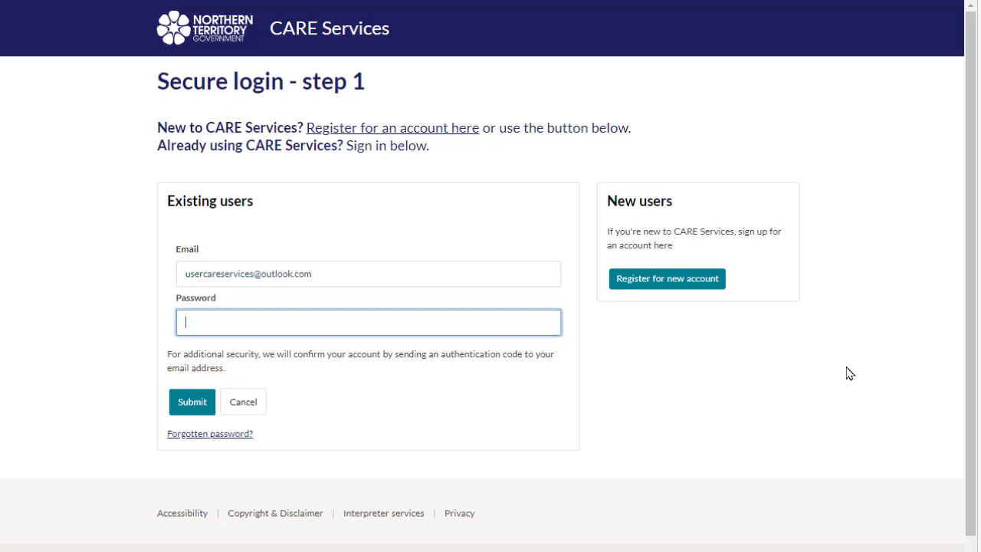
text(password)
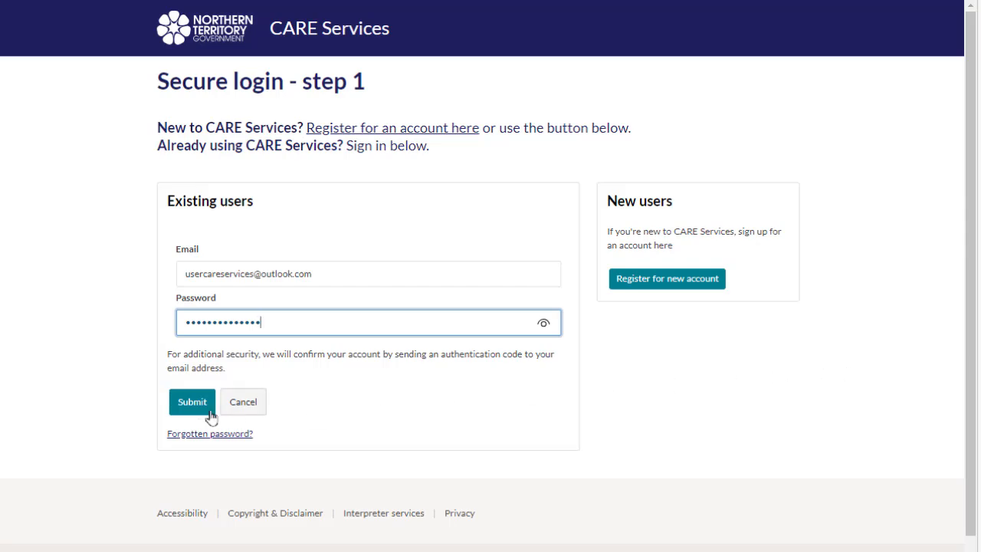
click(192, 401)
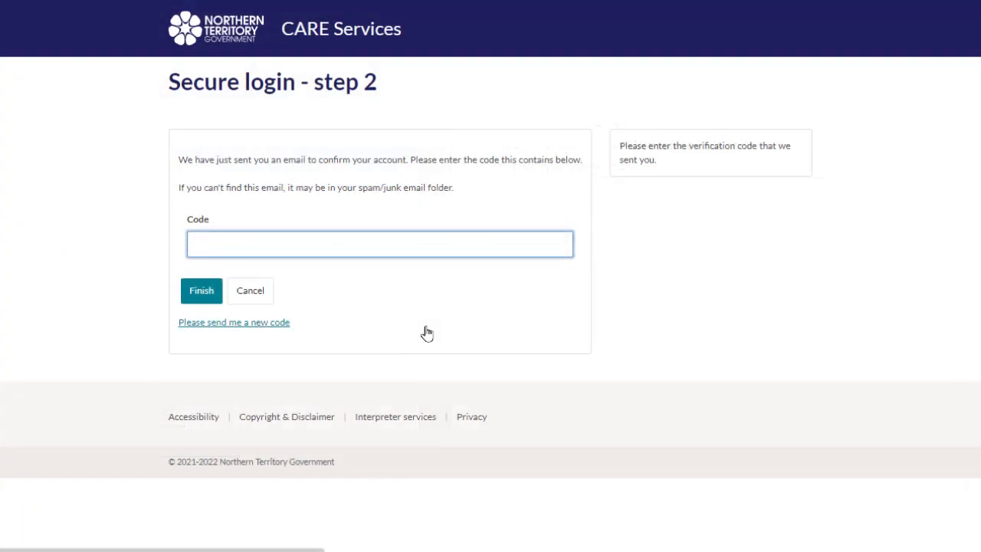
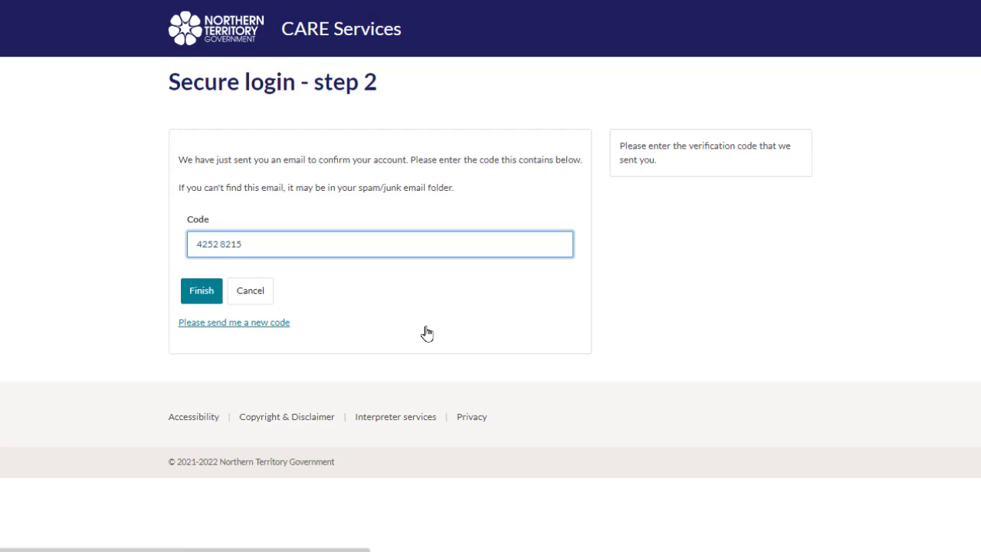
click(201, 291)
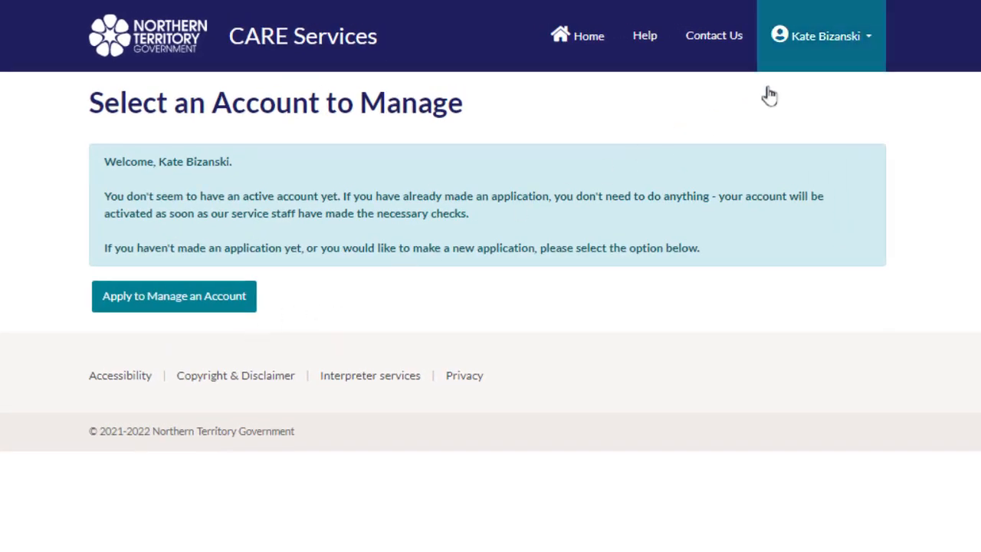
Choose My Account from the header account dropdown to reach the Account Dashboard.
click(826, 35)
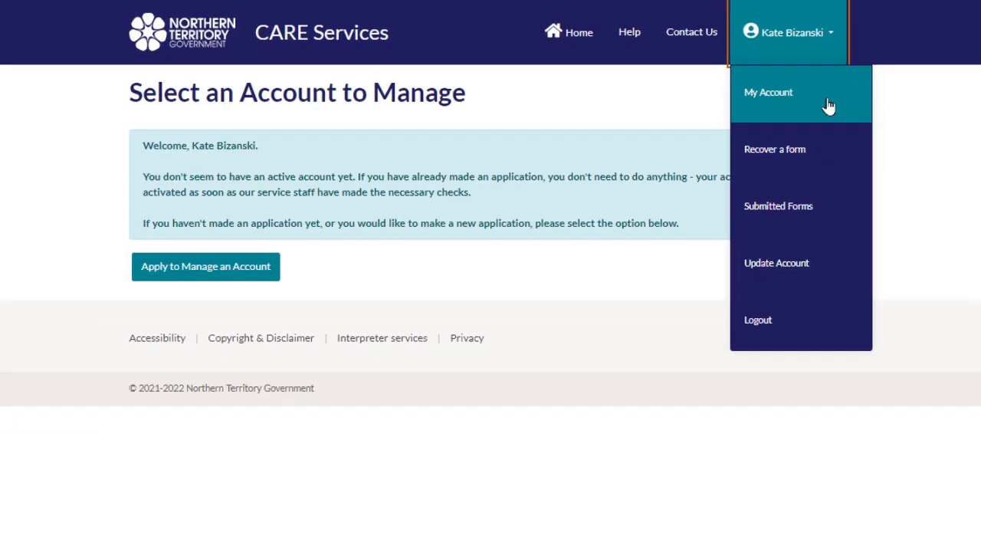
click(769, 92)
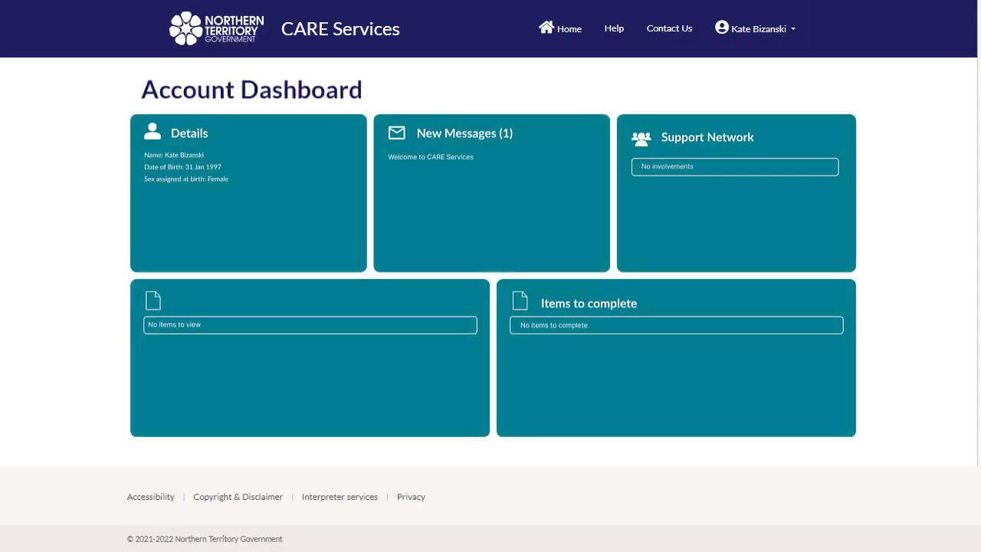